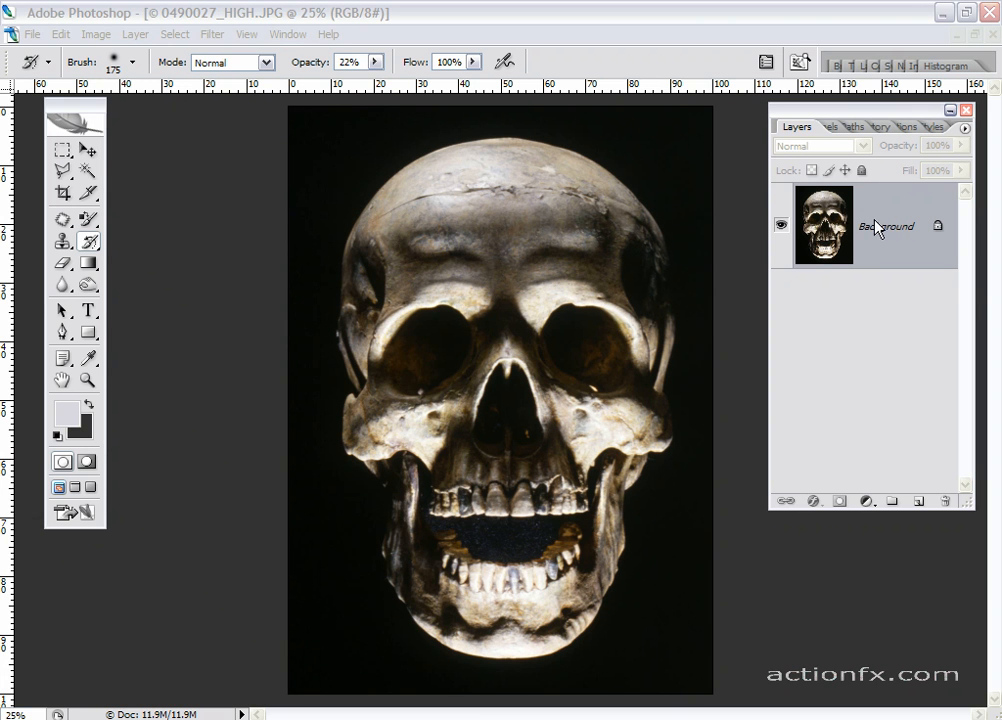
{"action": "mouse_move", "coordinate": [888, 248]}
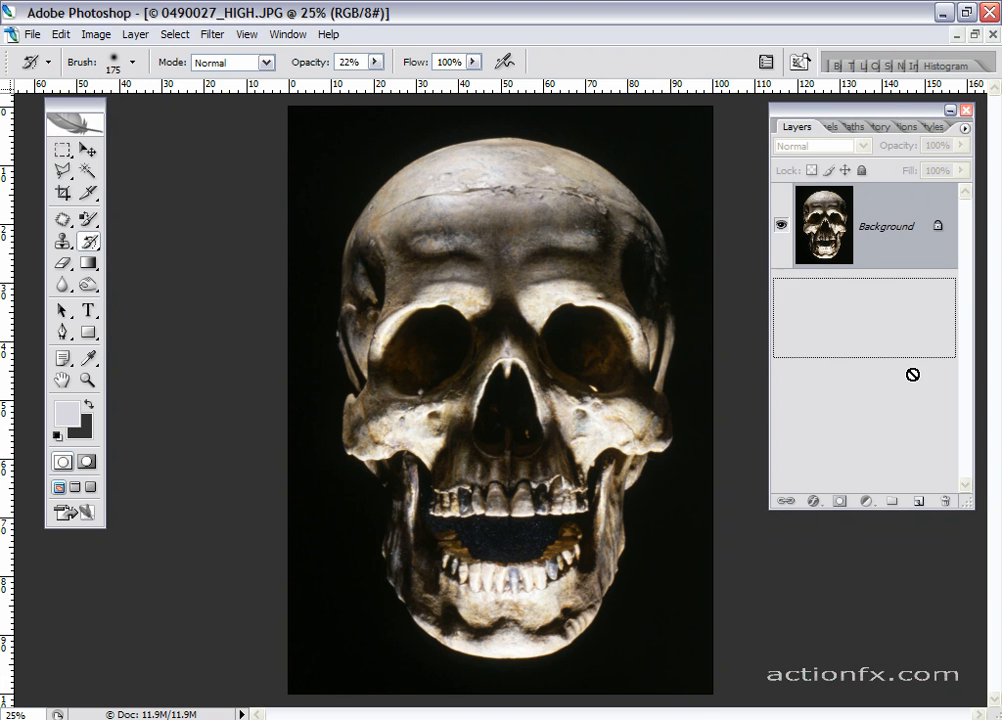
Duplicate the Background layer into a Background copy layer with Ctrl+J
{"action": "key", "text": "Ctrl+J"}
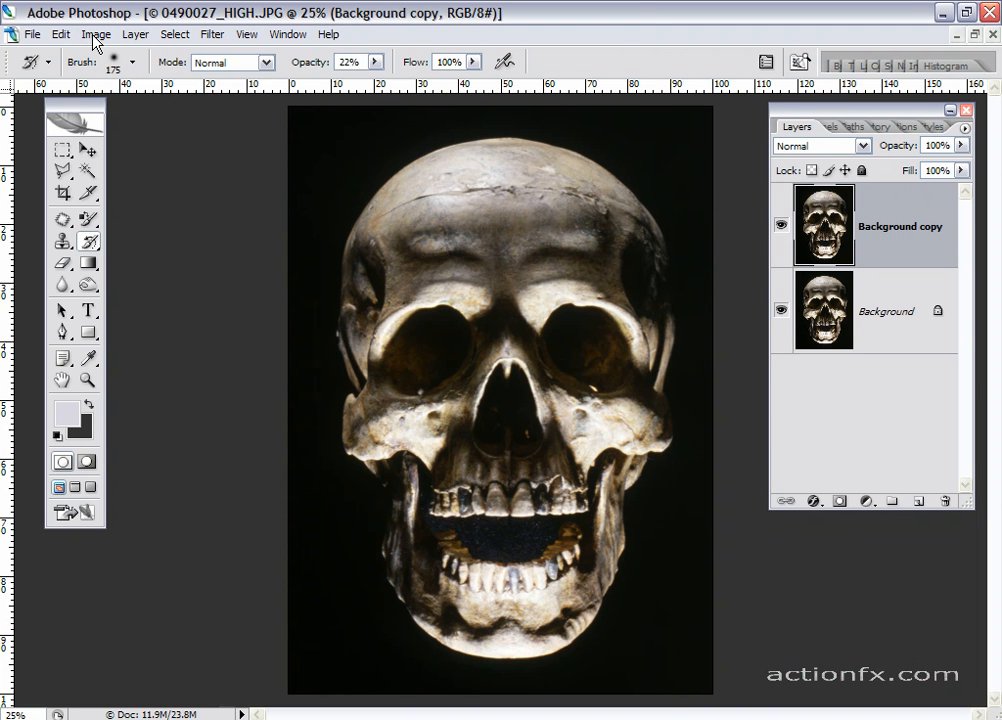
Apply a Threshold adjustment at level 75 to the copied skull layer
{"action": "left_click", "coordinate": [100, 36]}
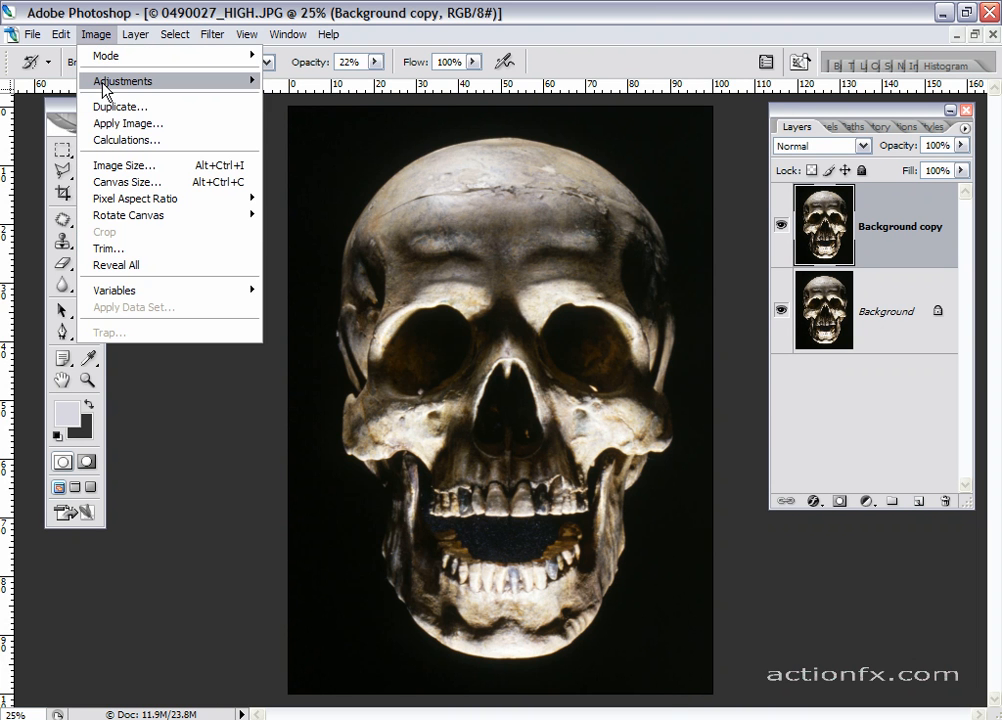
{"action": "left_click", "coordinate": [134, 76]}
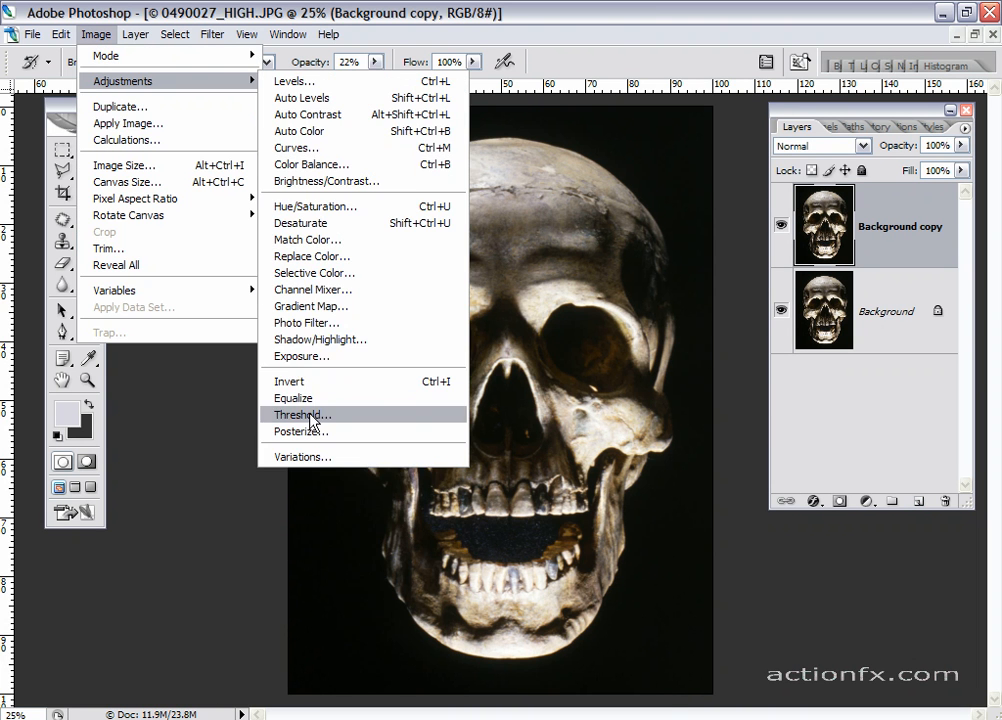
{"action": "left_click", "coordinate": [300, 414]}
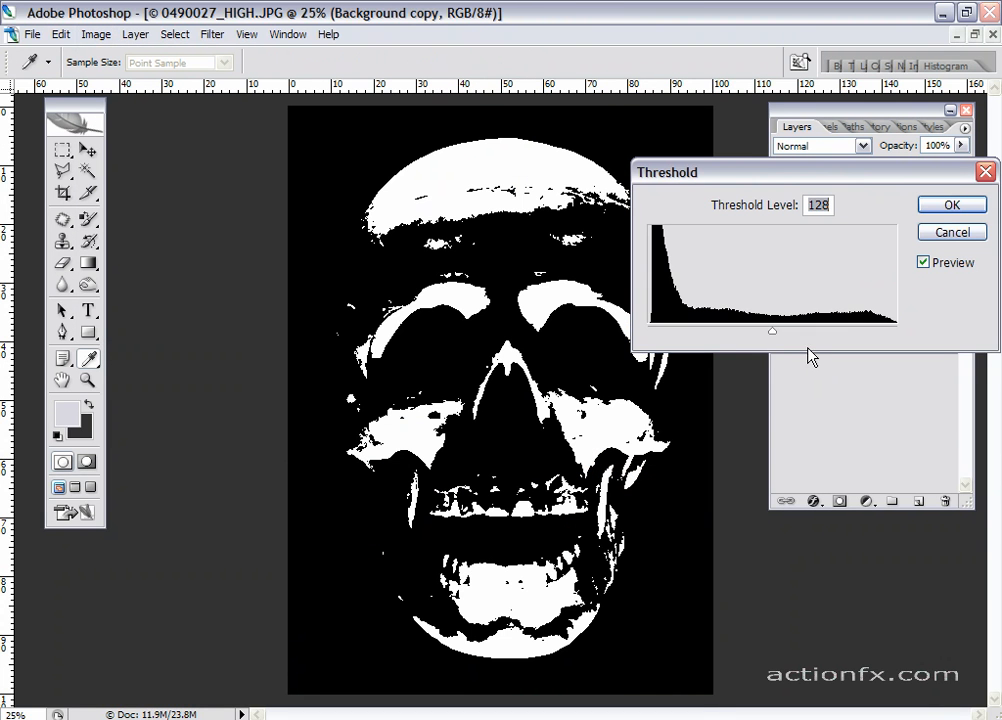
{"action": "left_click_drag", "start_coordinate": [772, 330], "coordinate": [764, 336]}
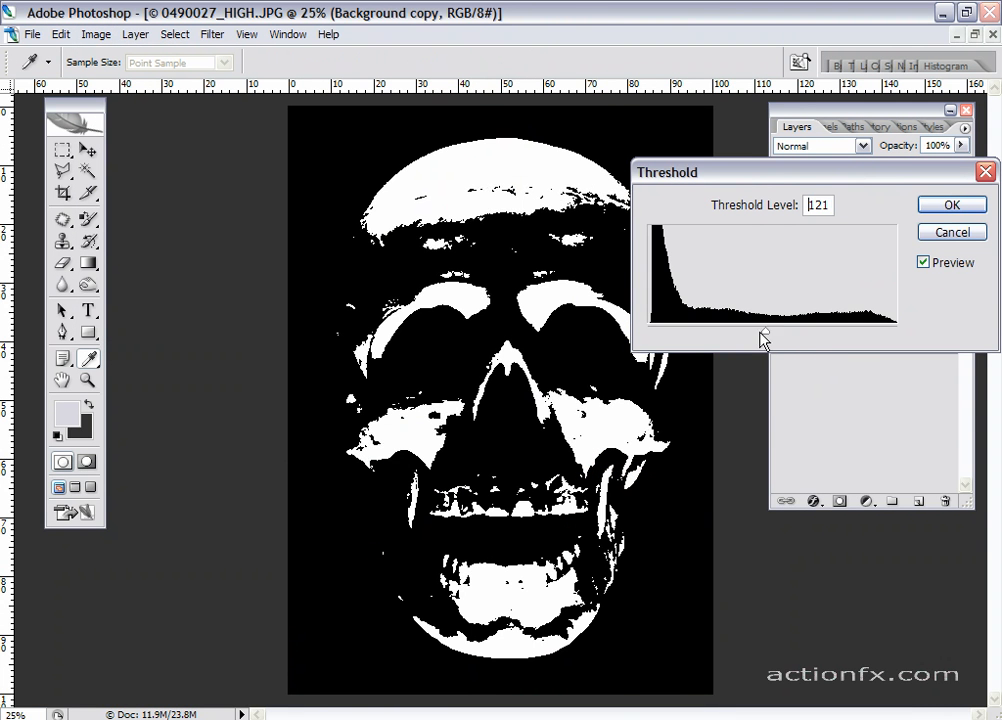
{"action": "left_click_drag", "start_coordinate": [764, 340], "coordinate": [720, 340]}
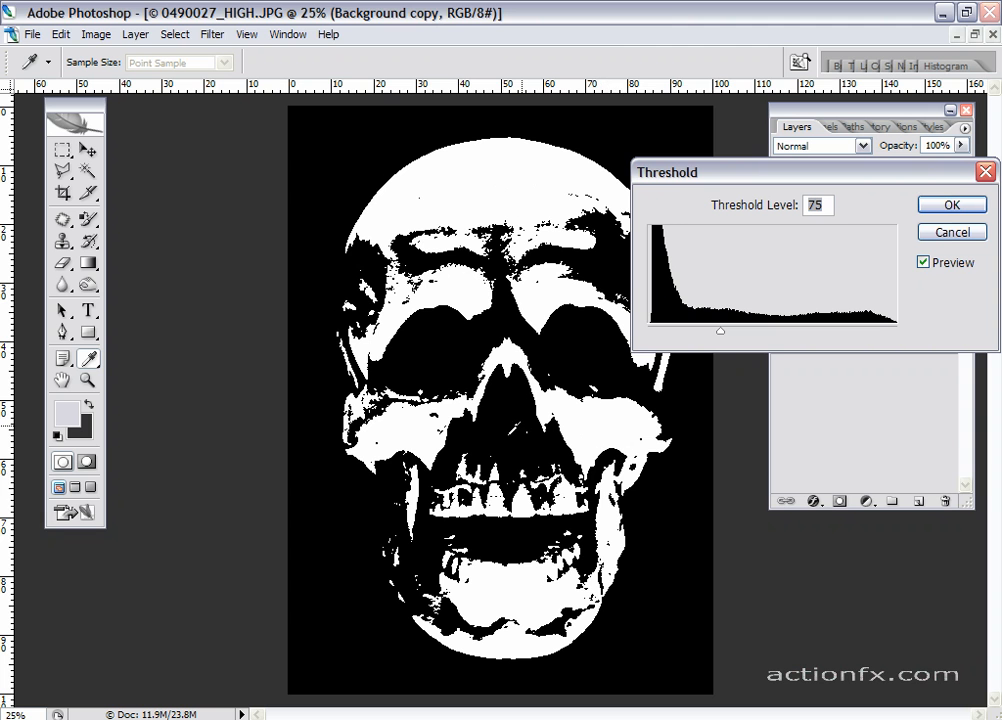
{"action": "mouse_move", "coordinate": [776, 384]}
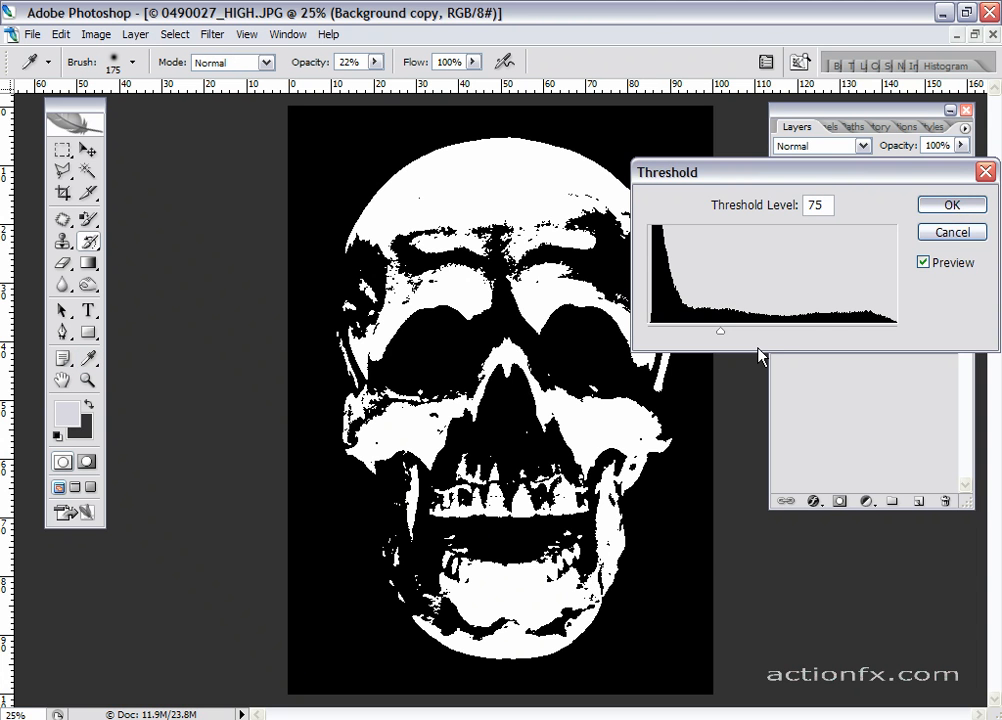
{"action": "left_click", "coordinate": [952, 204]}
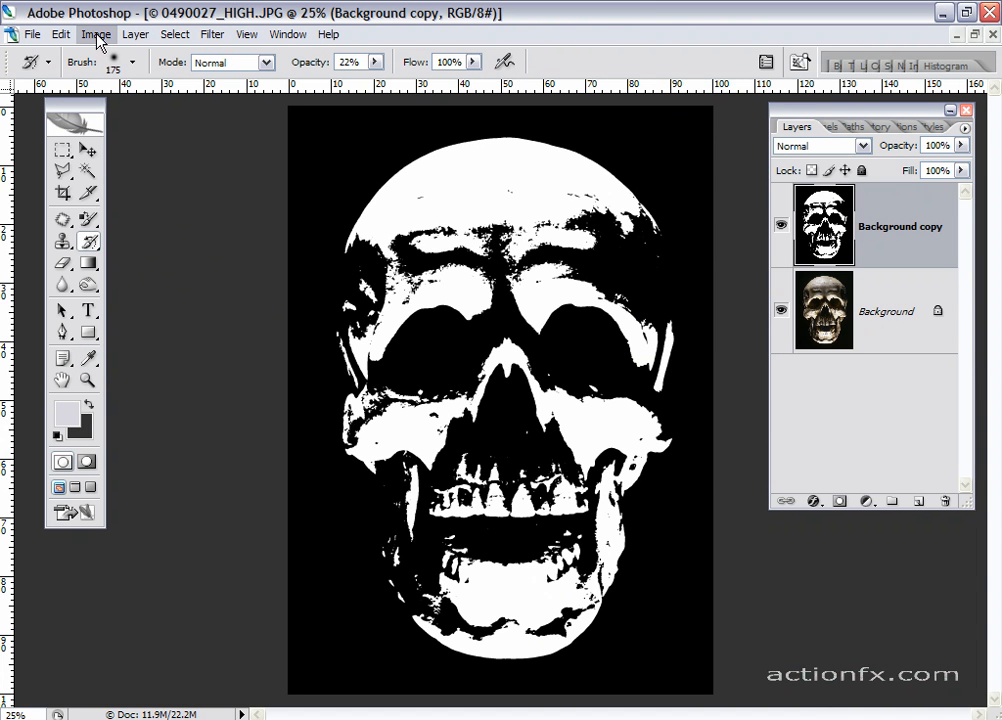
Invert the threshold layer so the skull shows black on white
{"action": "left_click", "coordinate": [96, 32]}
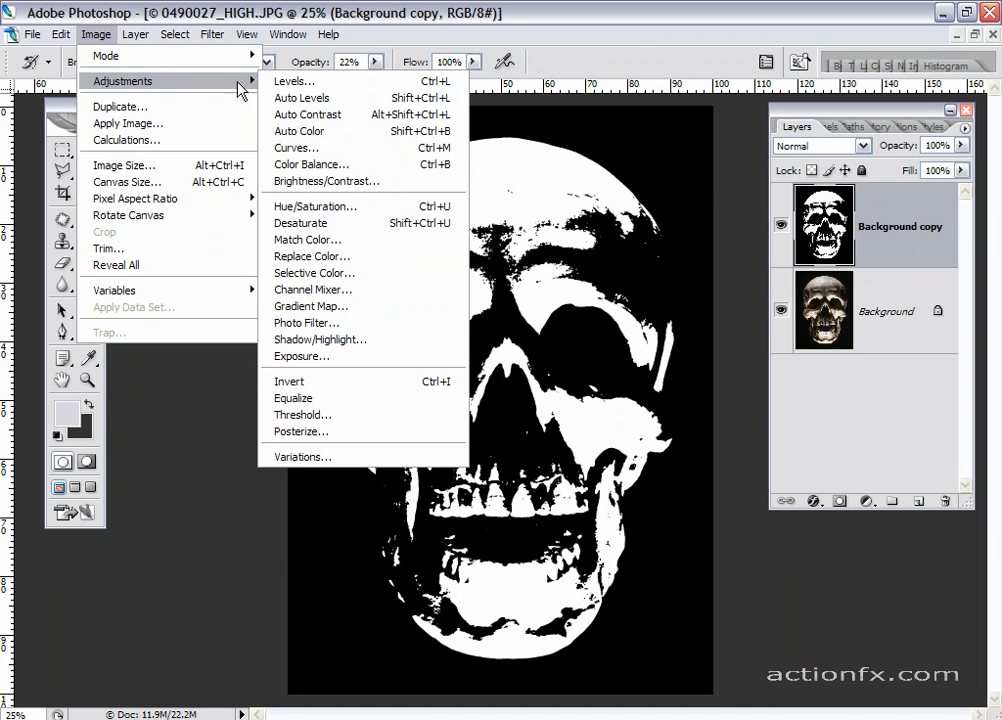
{"action": "left_click", "coordinate": [288, 380]}
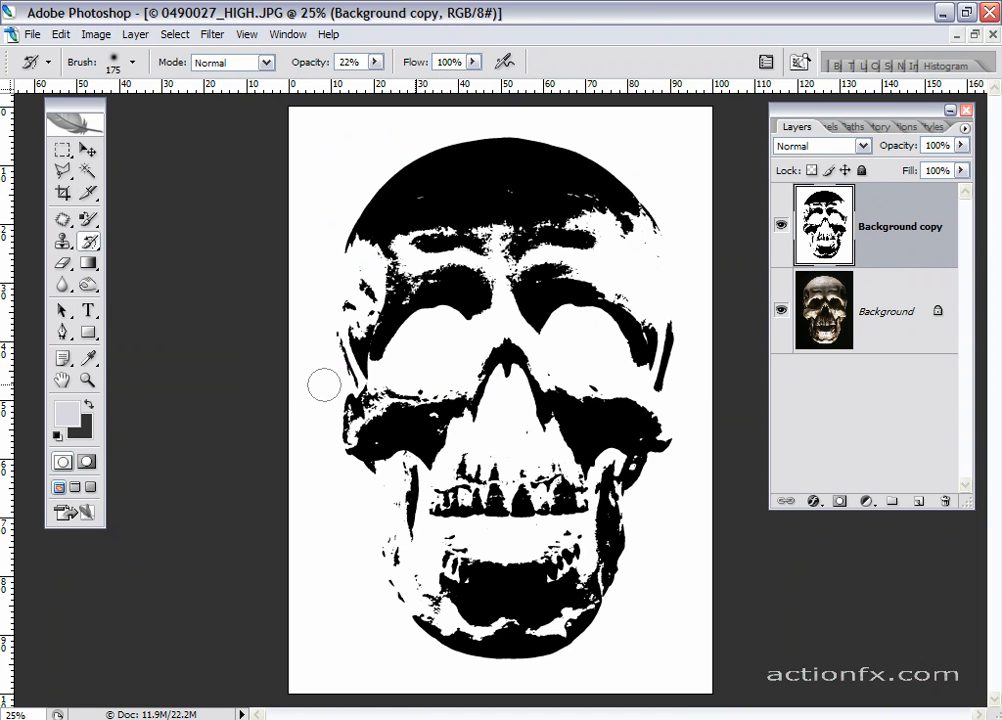
{"action": "mouse_move", "coordinate": [736, 378]}
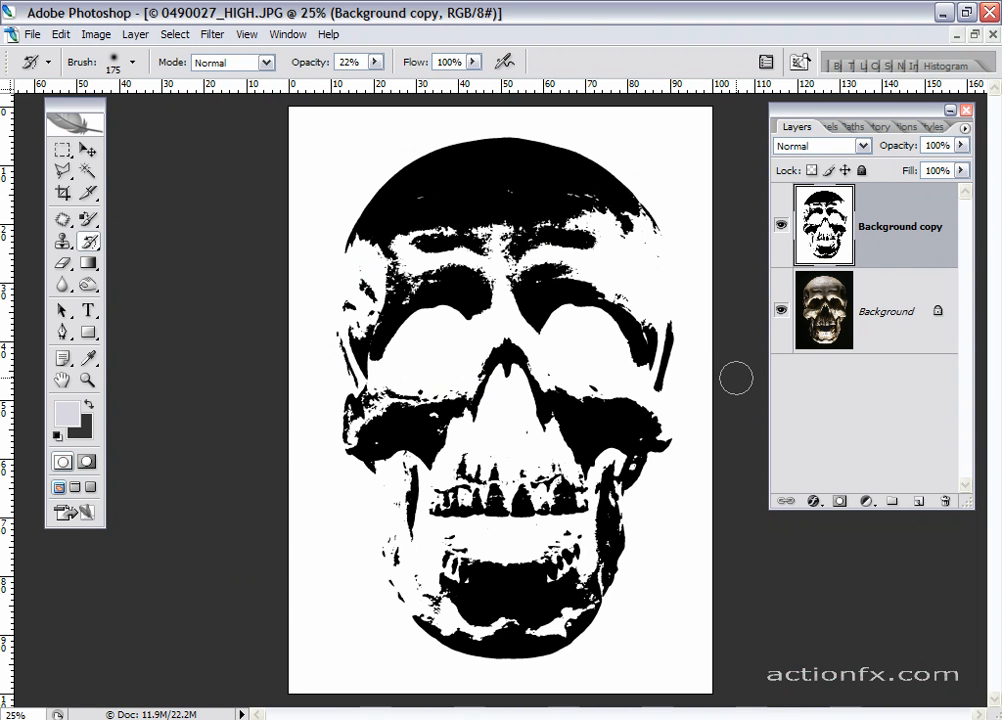
{"action": "mouse_move", "coordinate": [232, 104]}
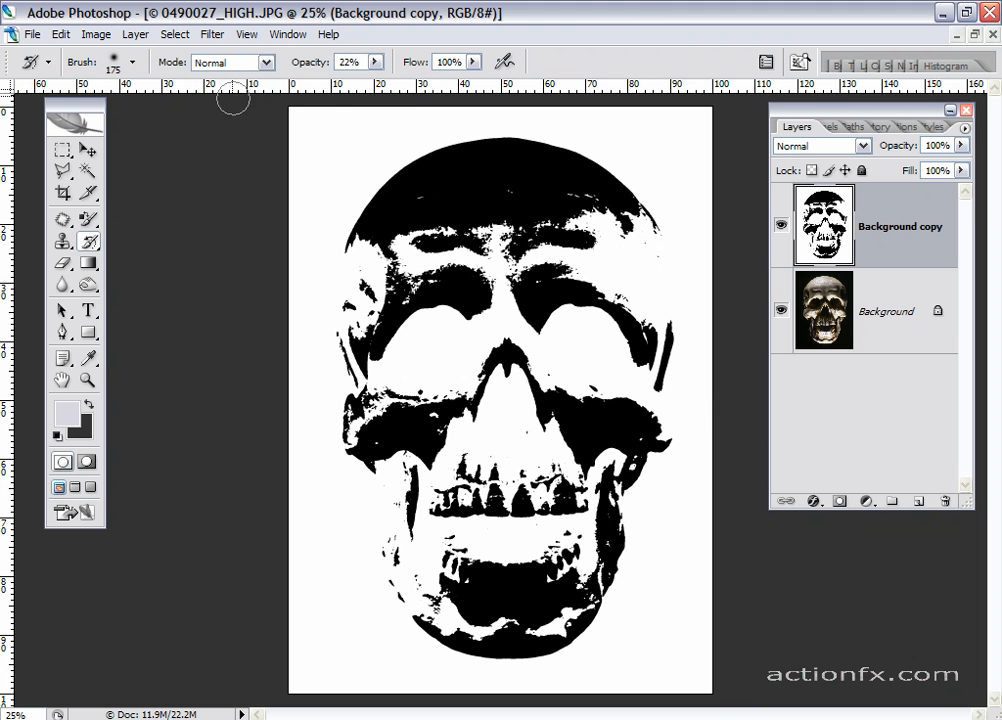
{"action": "left_click", "coordinate": [208, 34]}
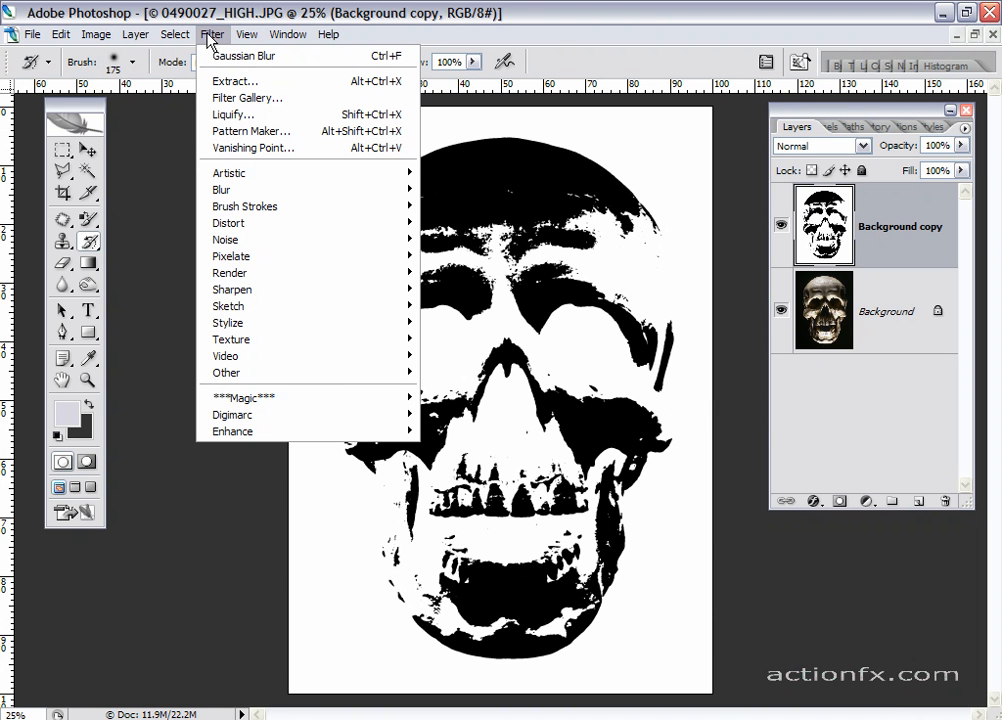
{"action": "mouse_move", "coordinate": [258, 228]}
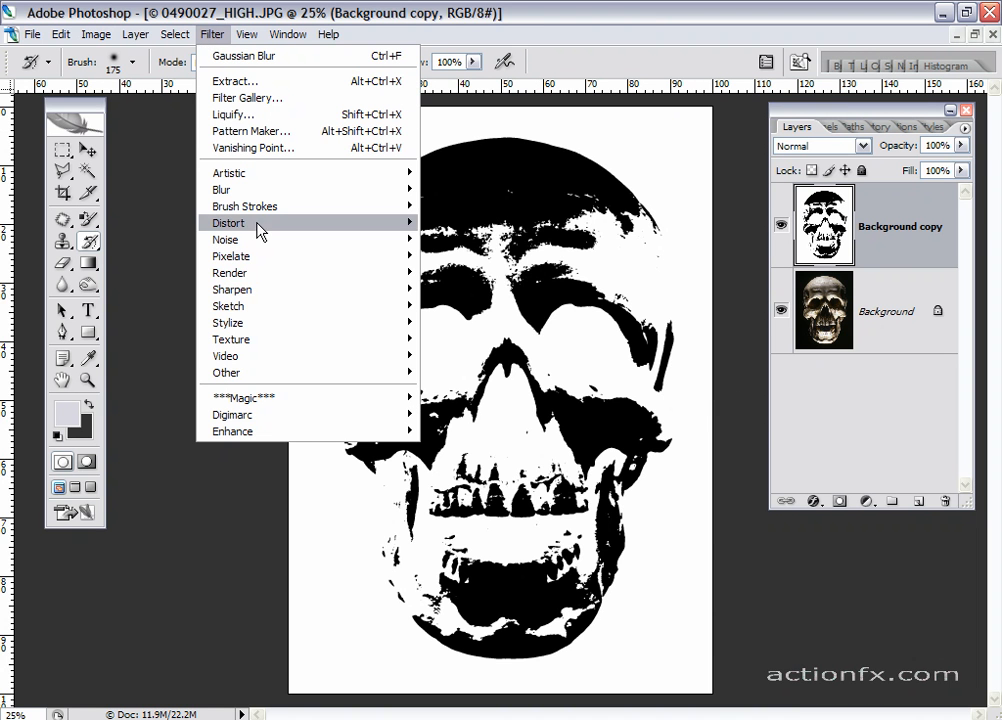
Apply a Gaussian Blur of 3.3 pixels radius to the inverted skull layer
{"action": "left_click", "coordinate": [468, 256]}
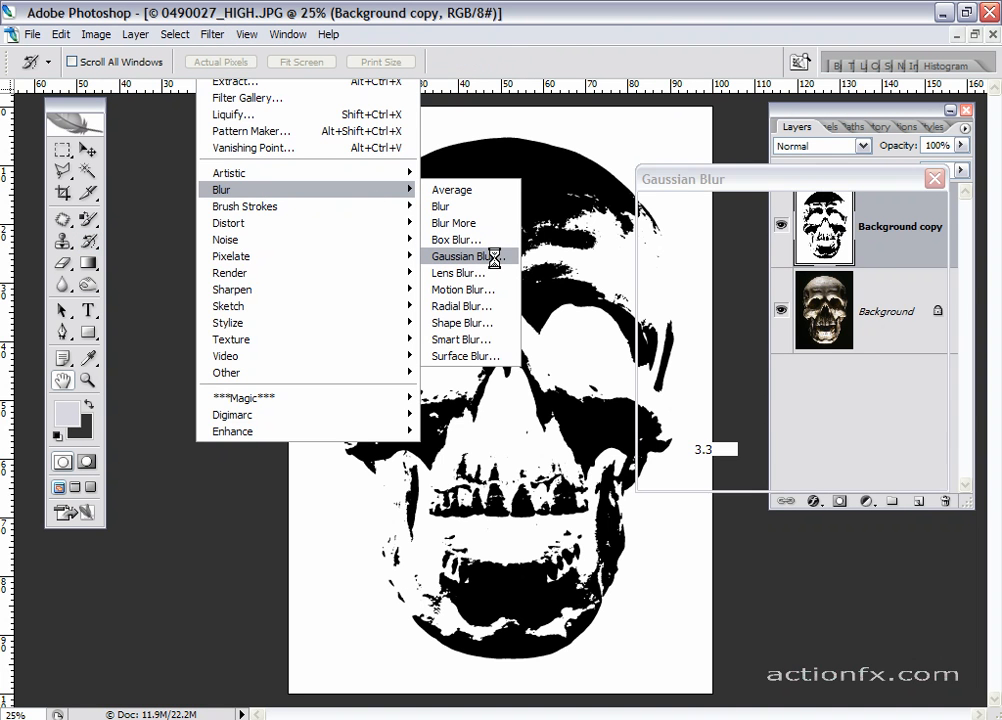
{"action": "left_click", "coordinate": [466, 256]}
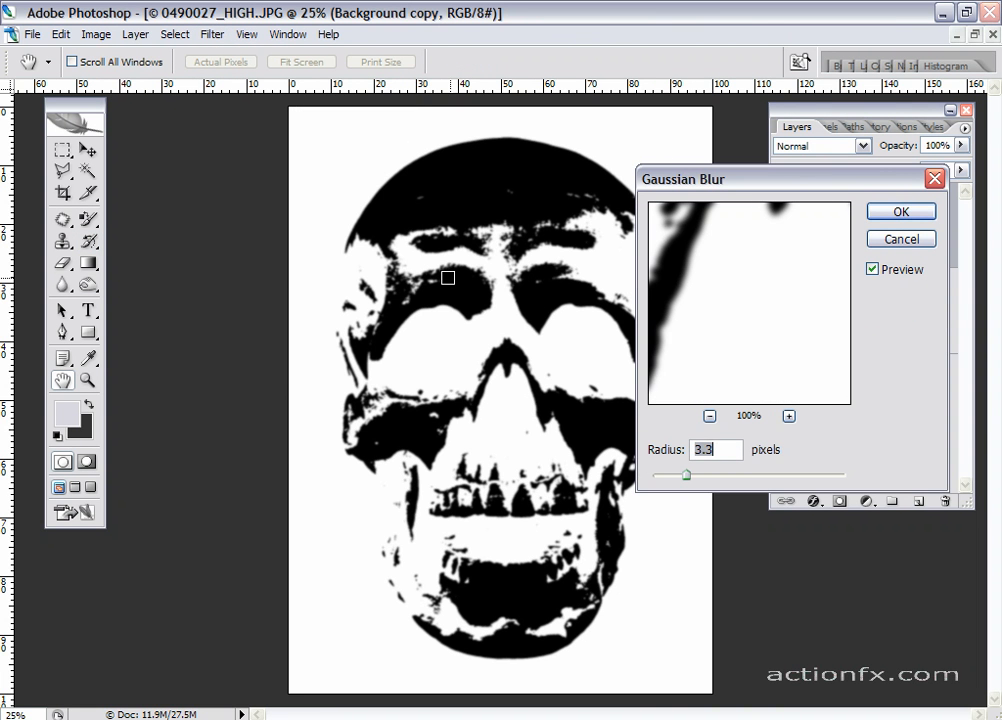
{"action": "mouse_move", "coordinate": [900, 240]}
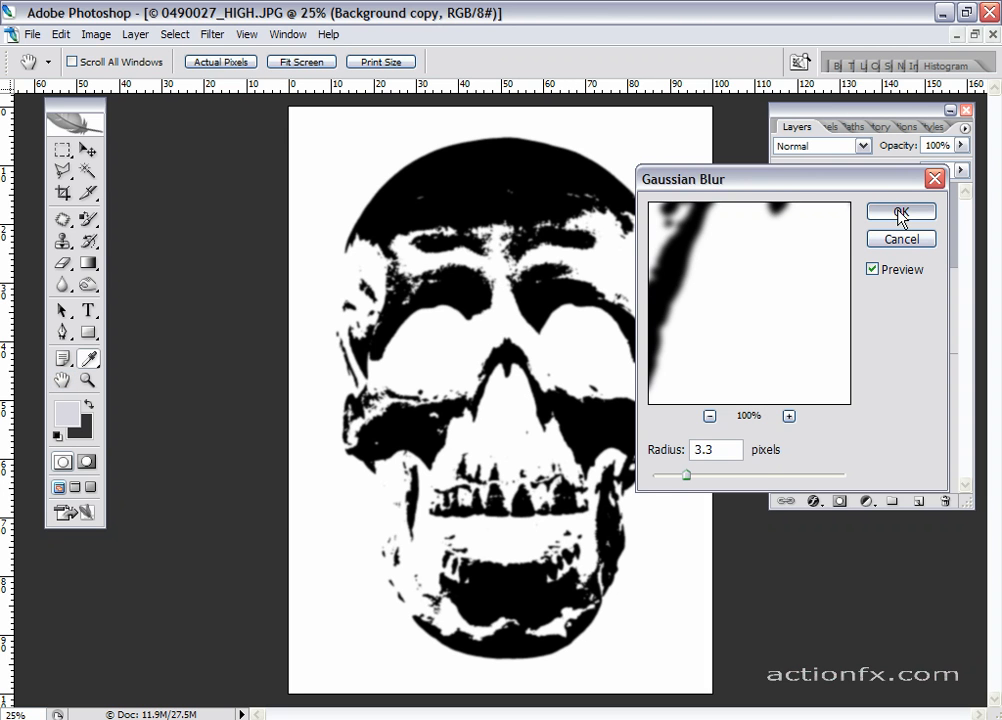
{"action": "left_click", "coordinate": [898, 212]}
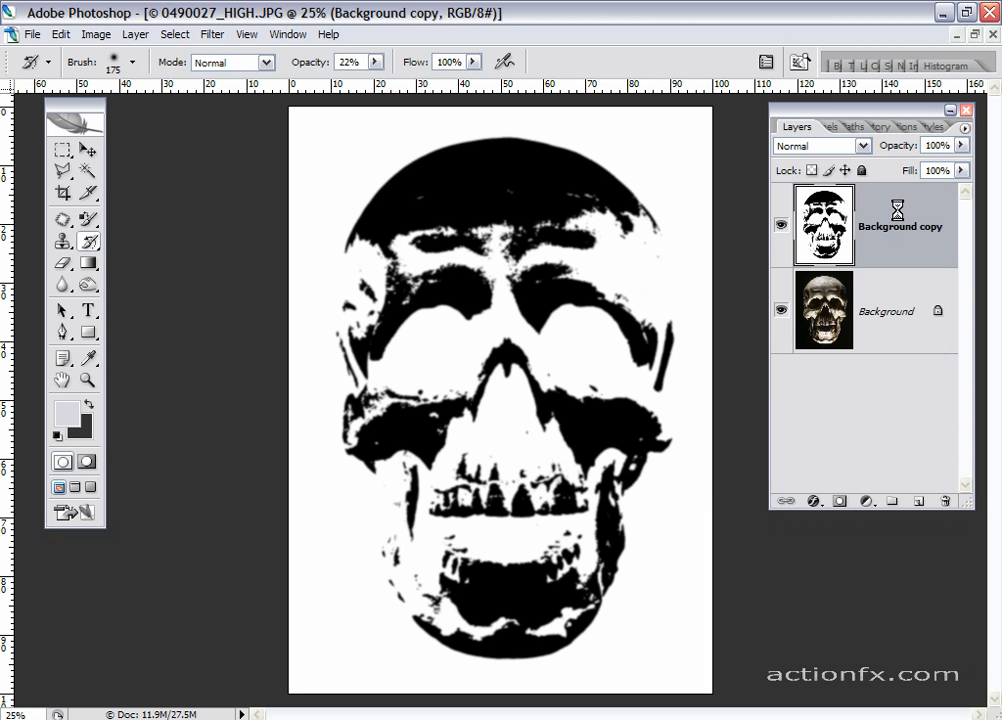